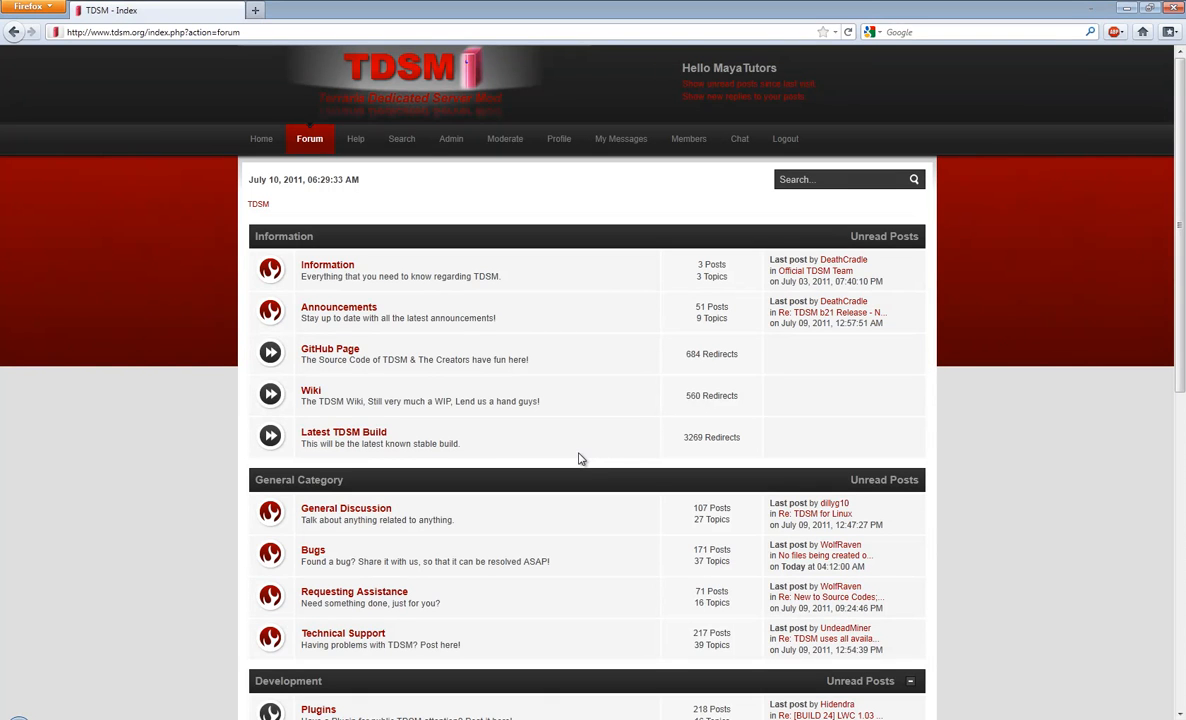
Step: Open the Plugins board listed under the Development section
scroll("down", 3)
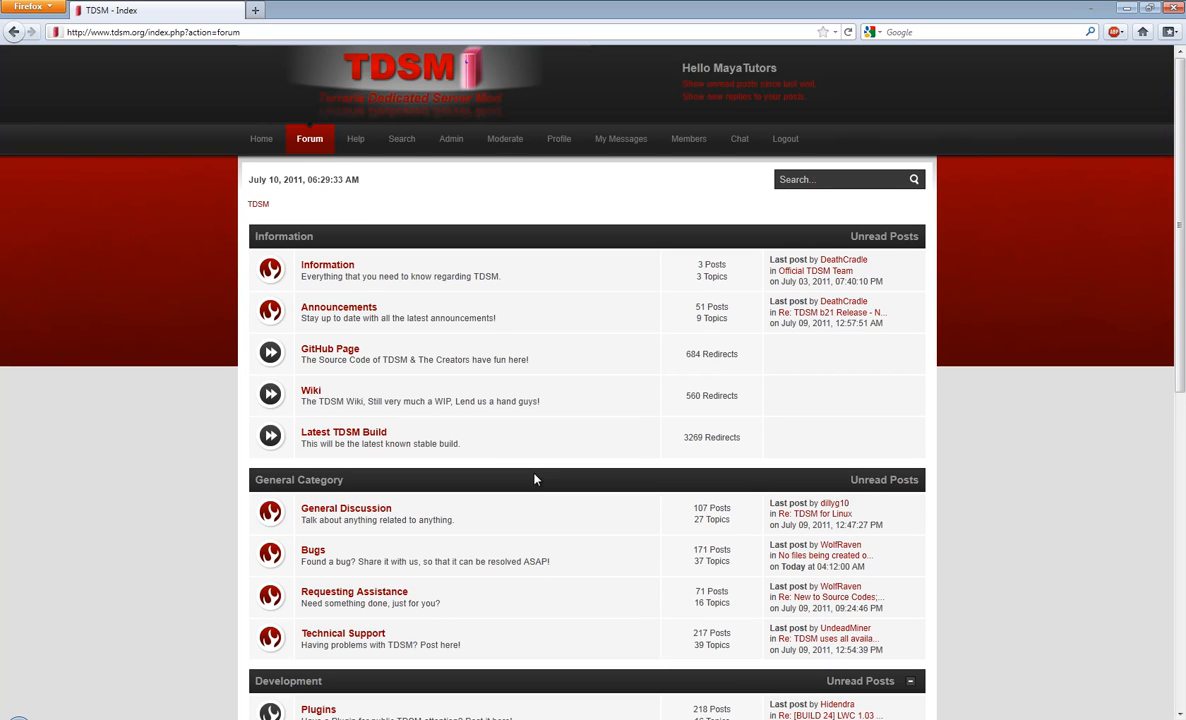
mouse_move(490, 434)
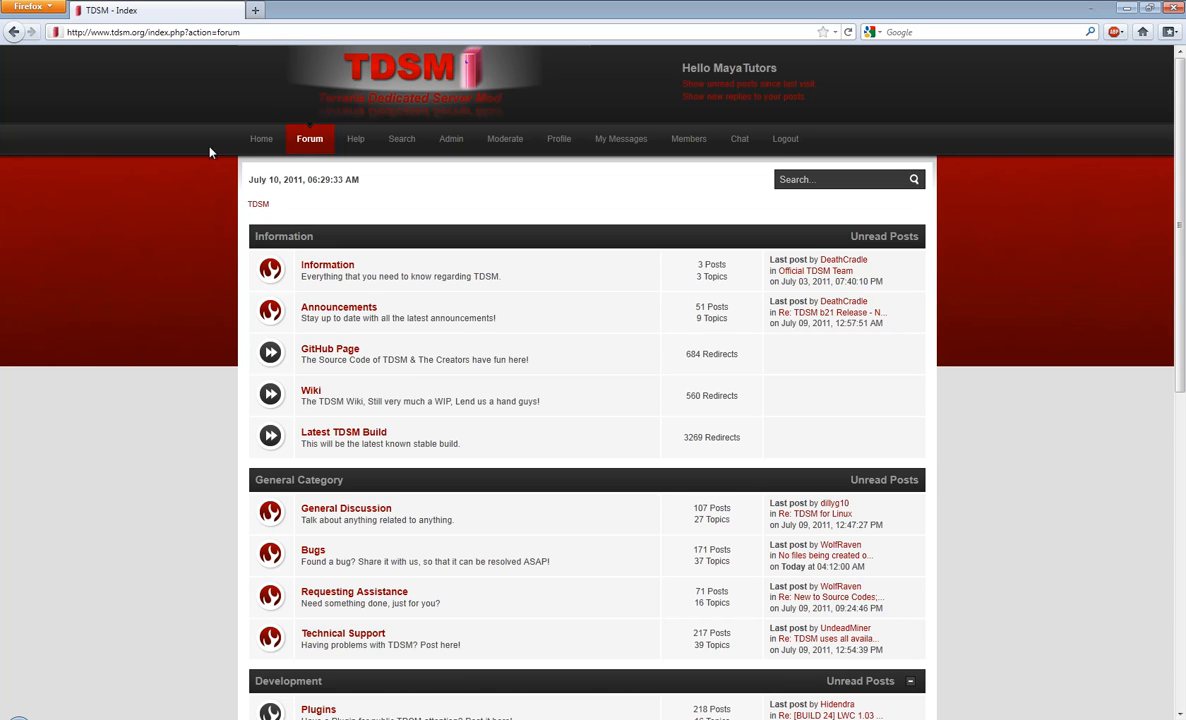
mouse_move(460, 214)
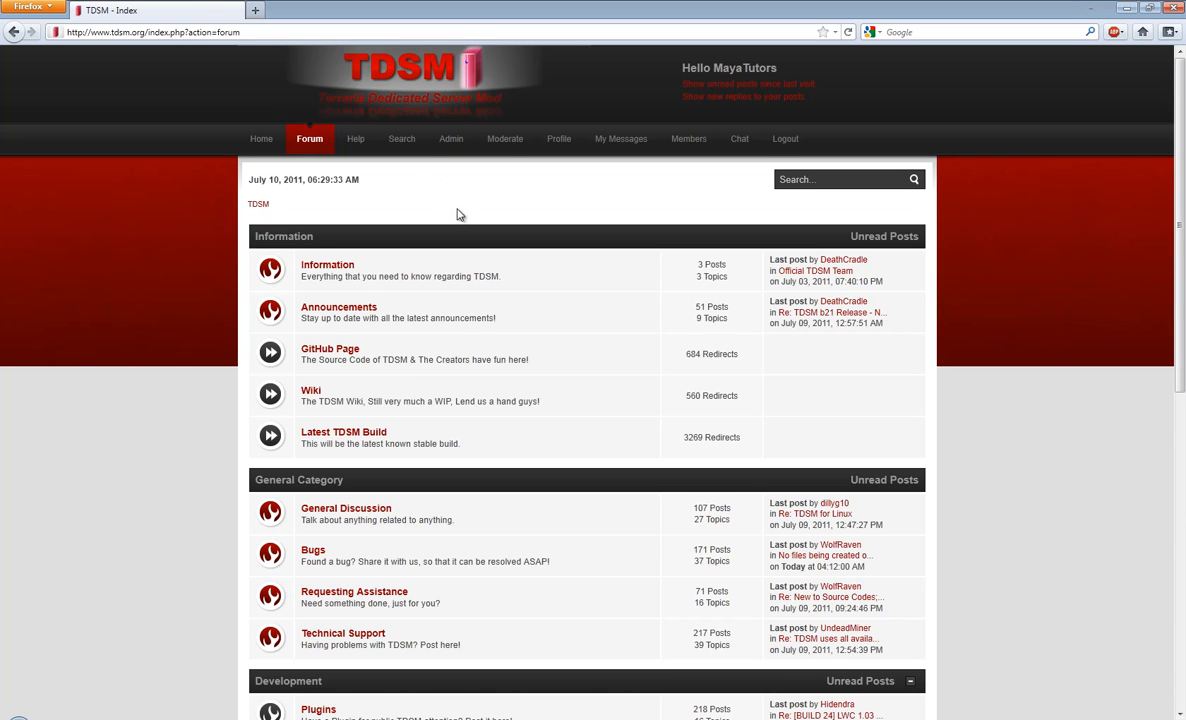
mouse_move(382, 266)
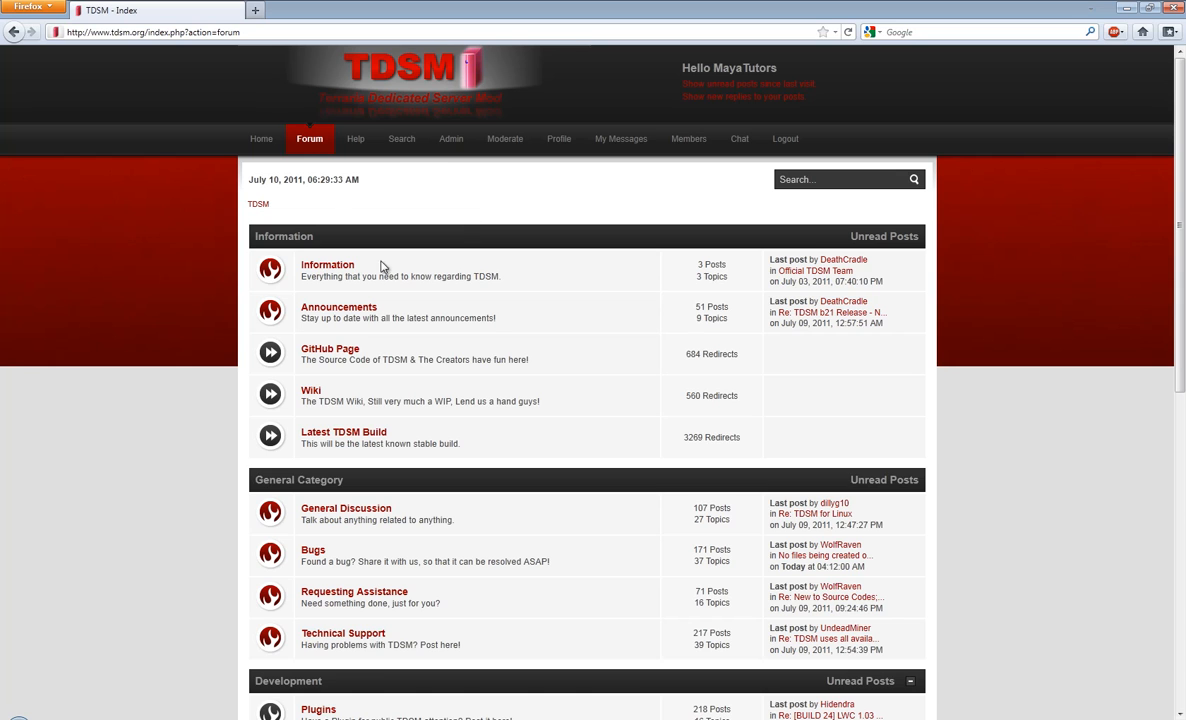
mouse_move(404, 268)
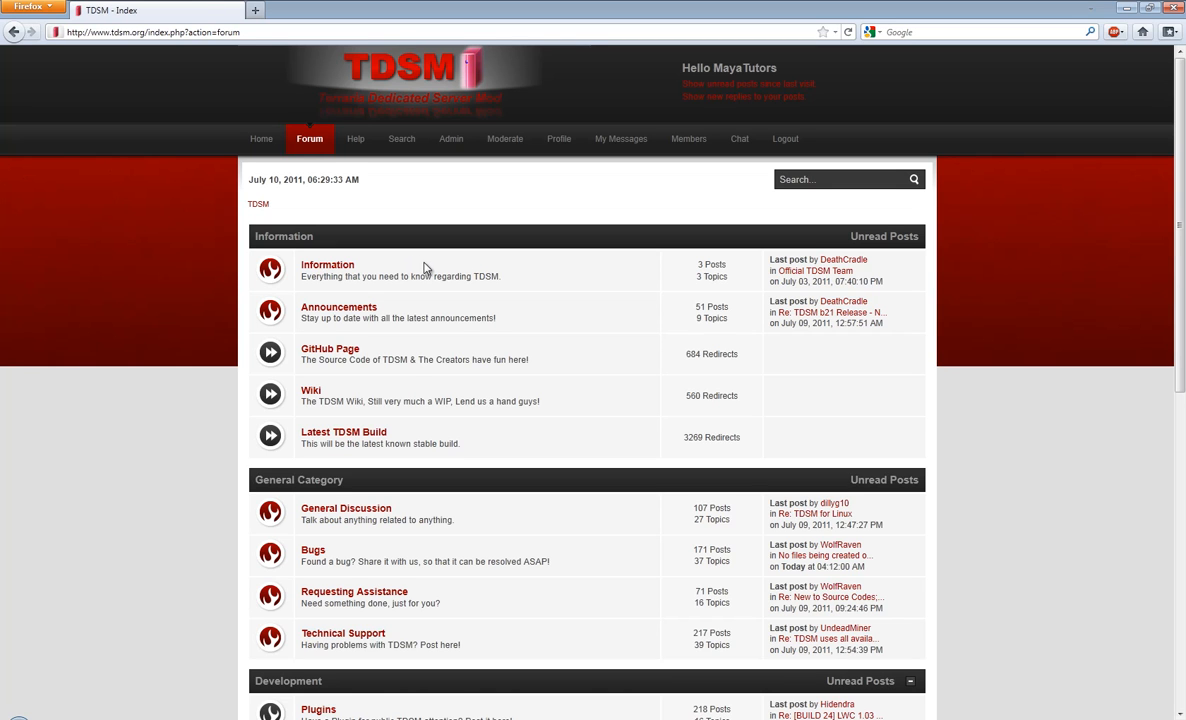
mouse_move(612, 184)
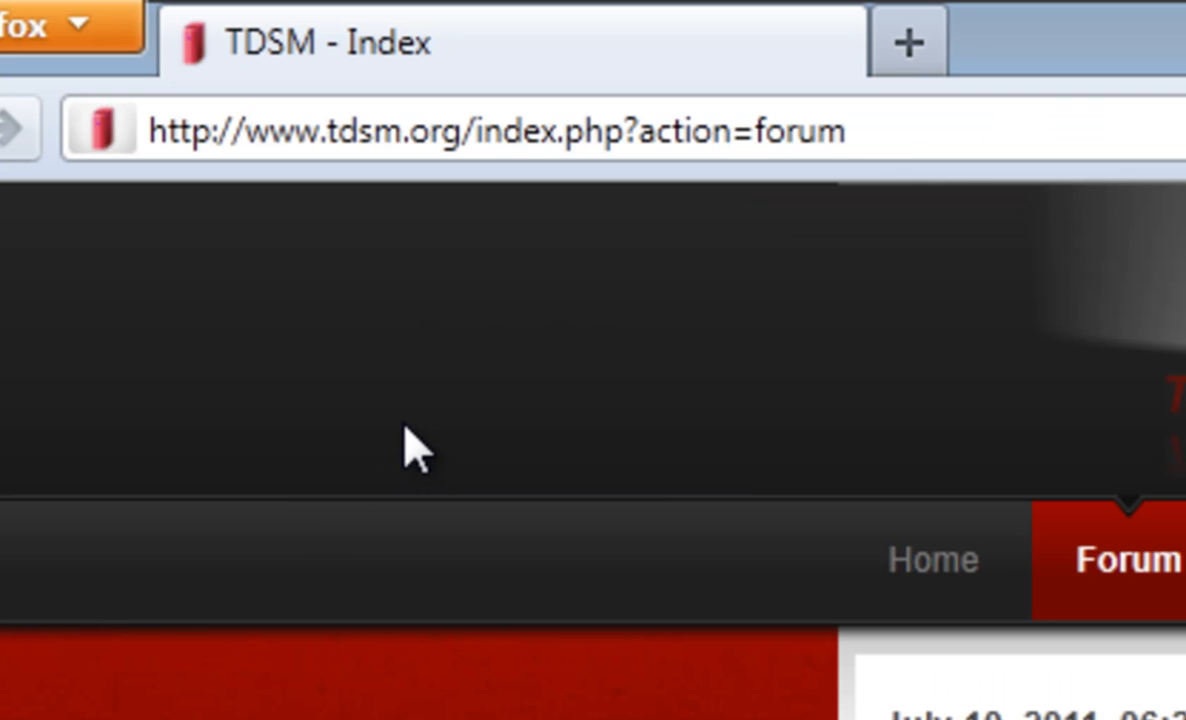
mouse_move(392, 504)
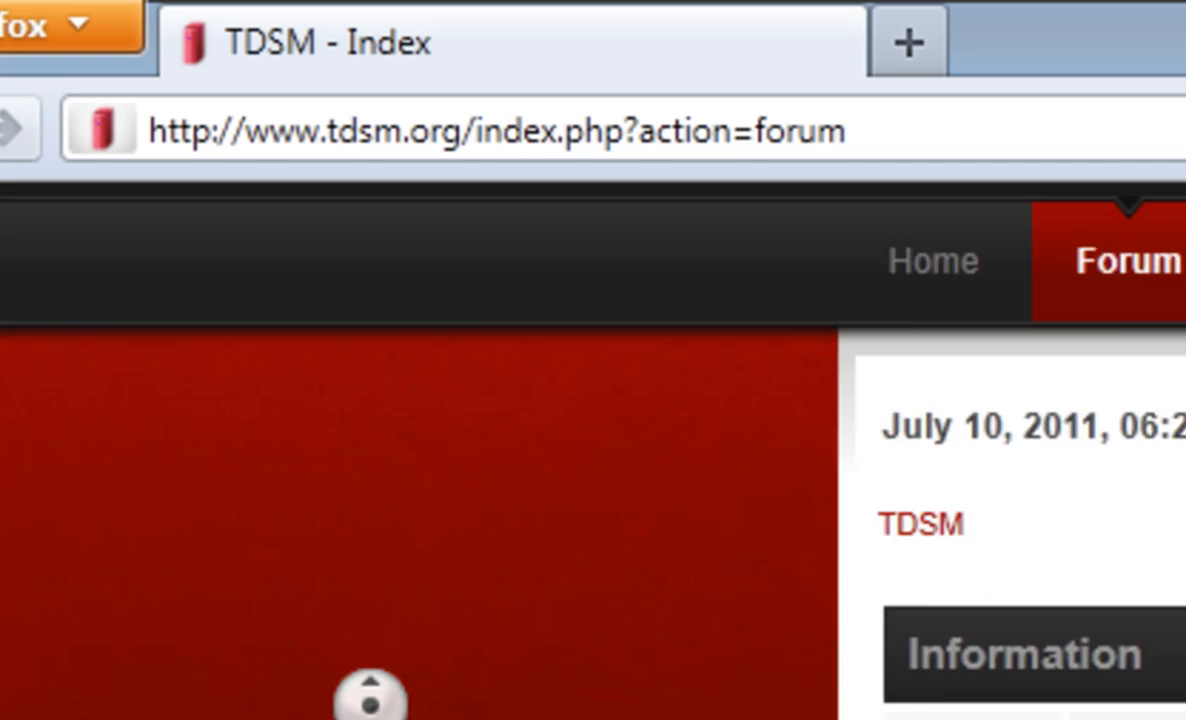
scroll("down", 3)
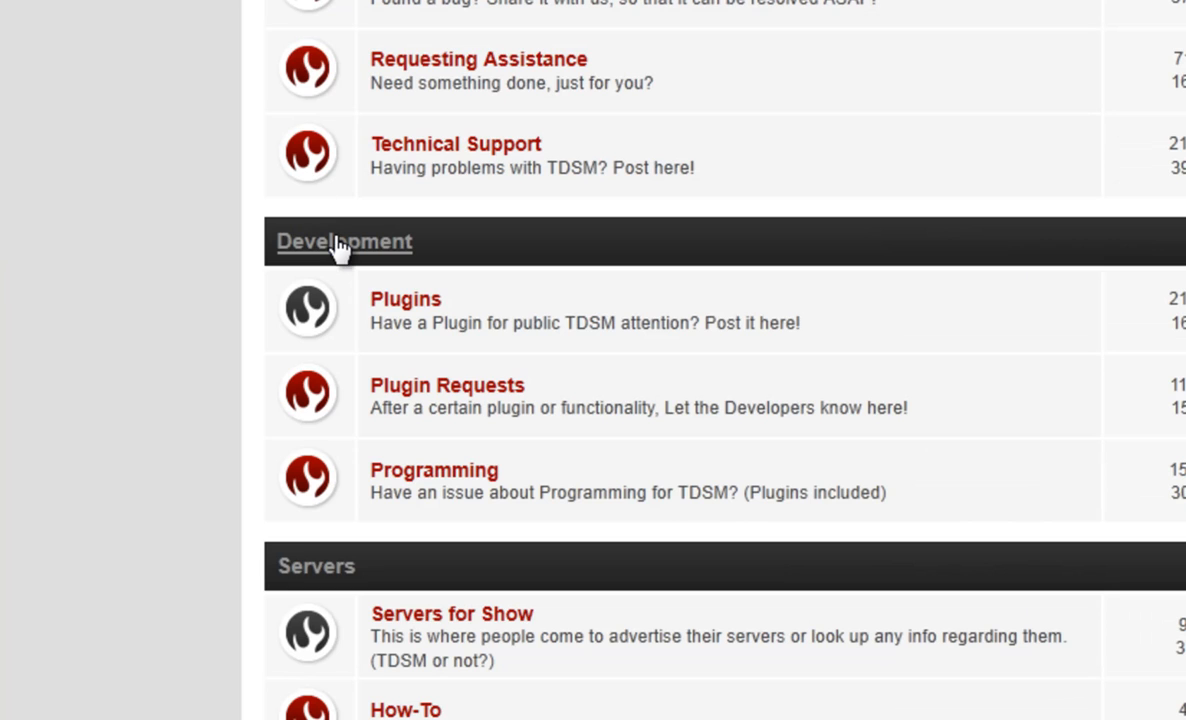
mouse_move(156, 336)
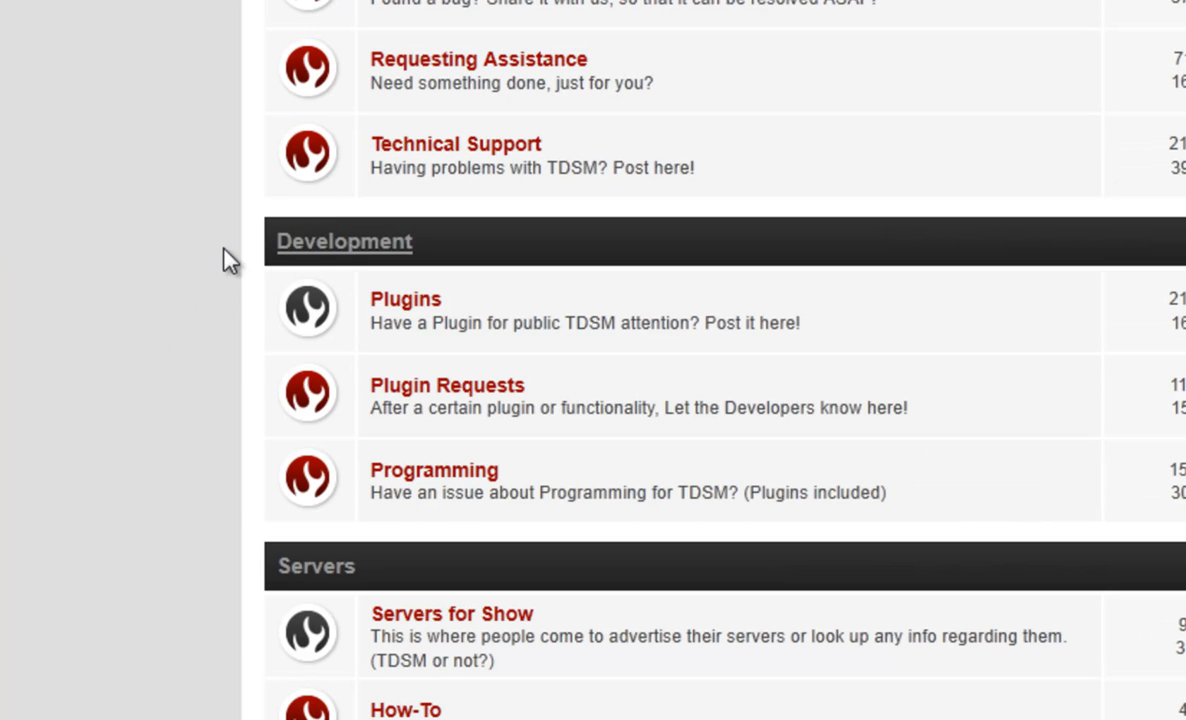
mouse_move(404, 300)
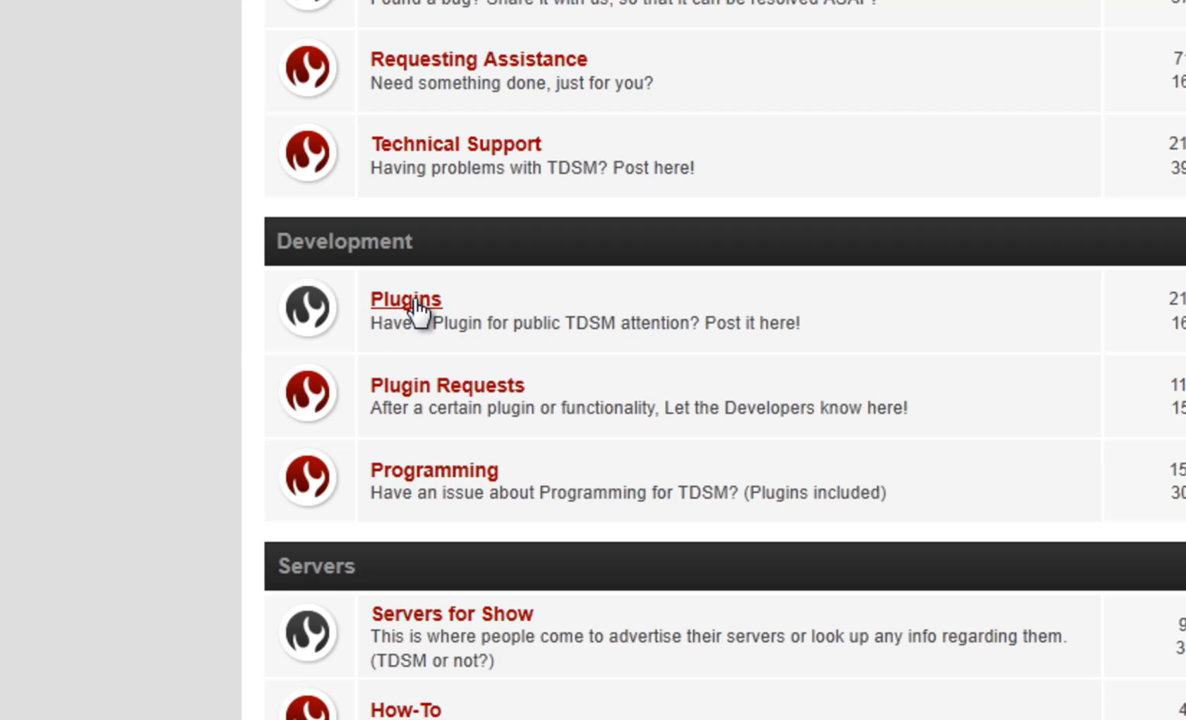
mouse_move(458, 404)
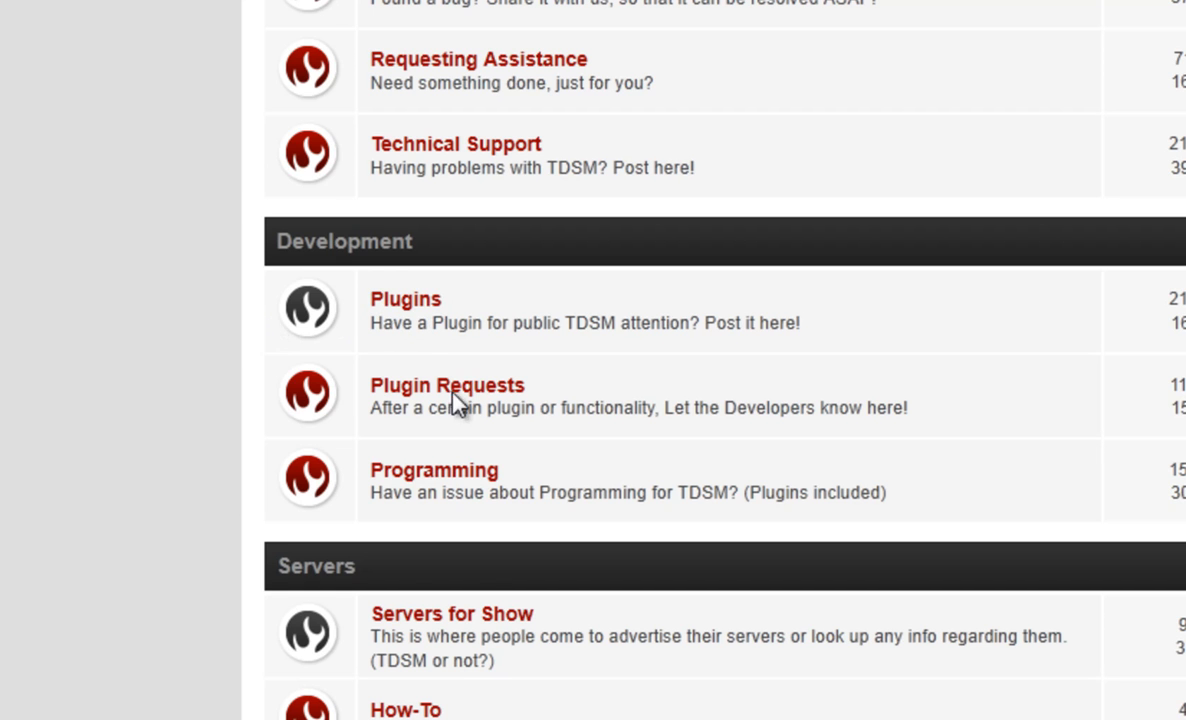
left_click(404, 300)
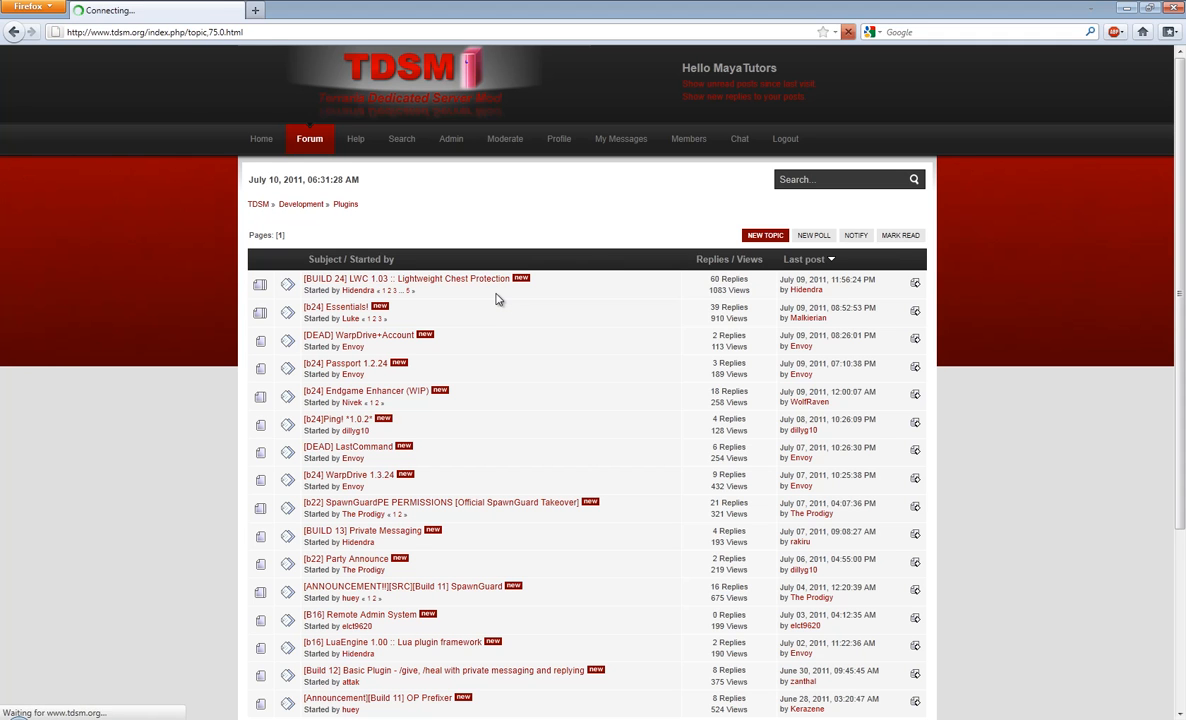
Step: Open the [BUILD 24] LWC 1.03 topic and download LWC.dll from its first post
left_click(406, 278)
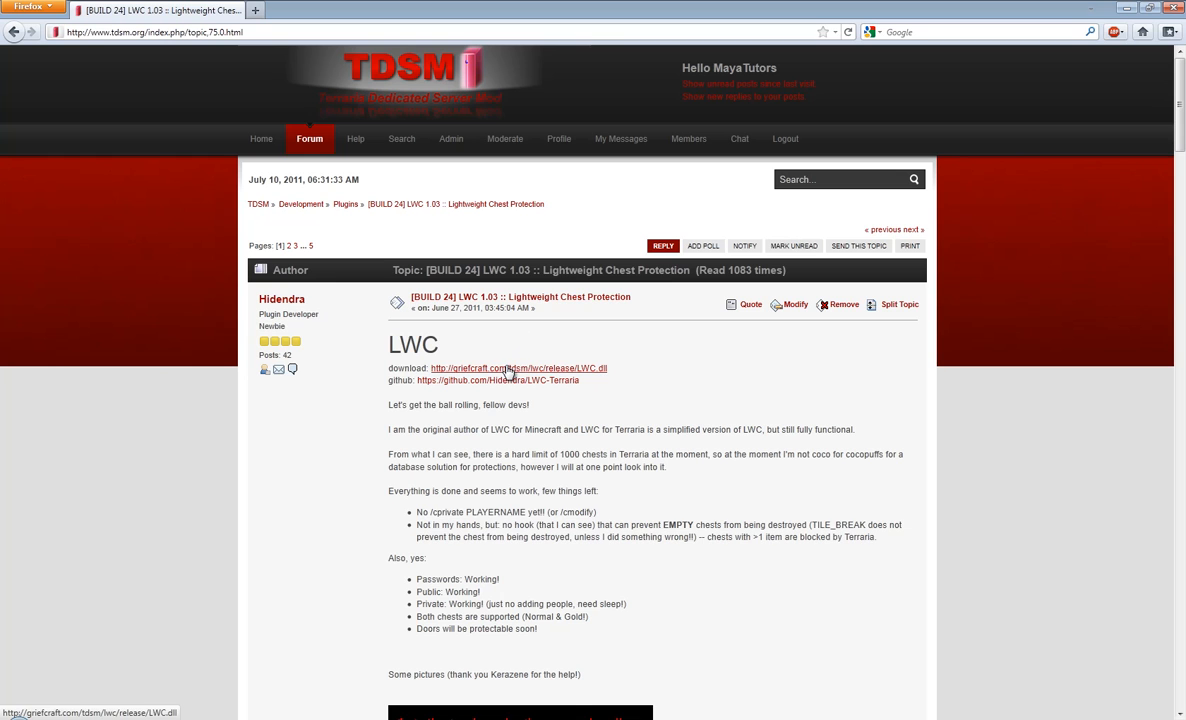
left_click(516, 368)
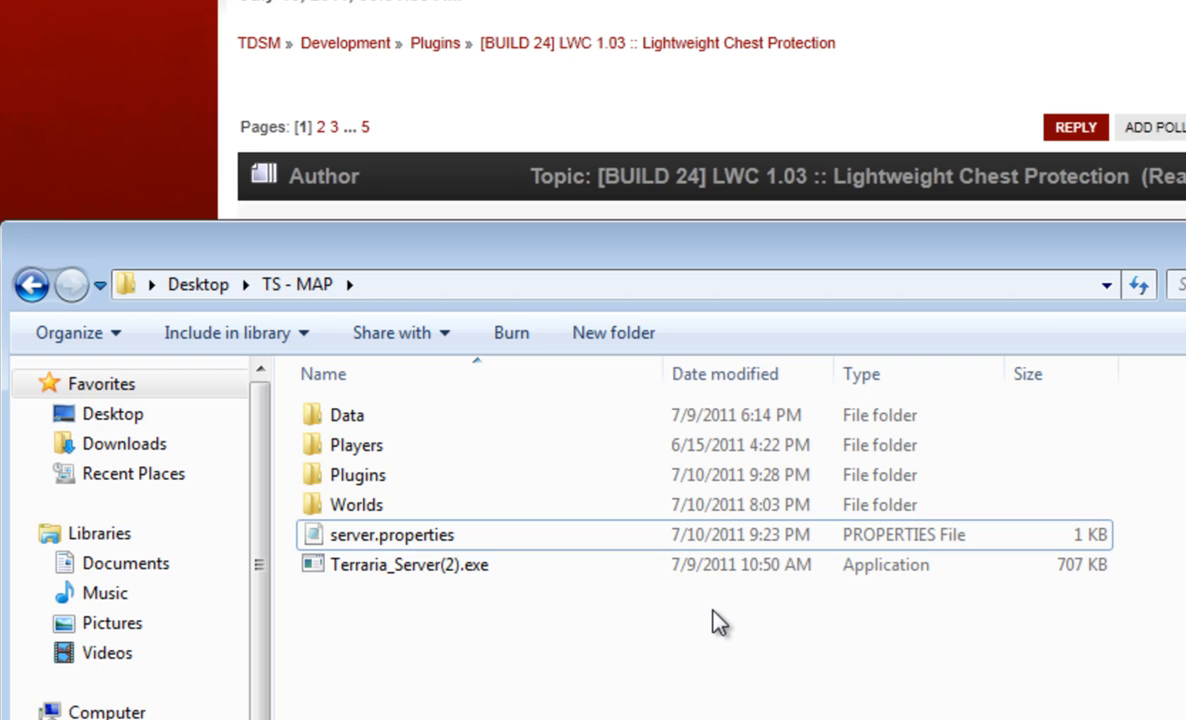
mouse_move(616, 660)
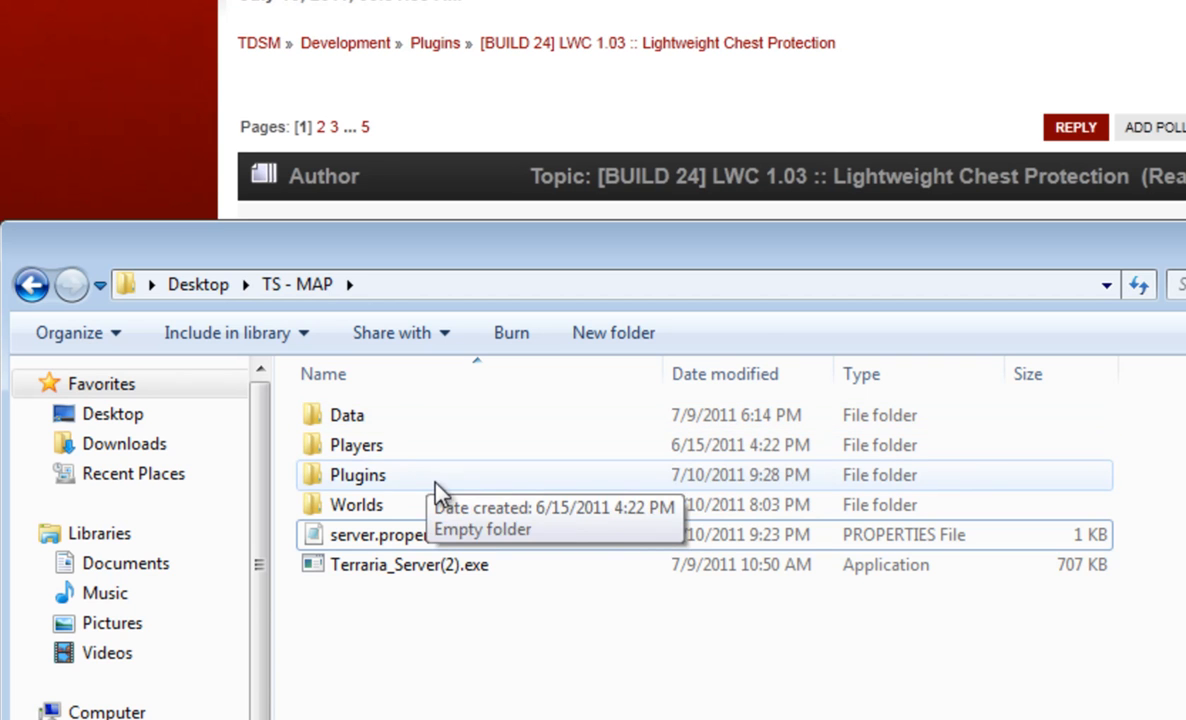
double_click(356, 474)
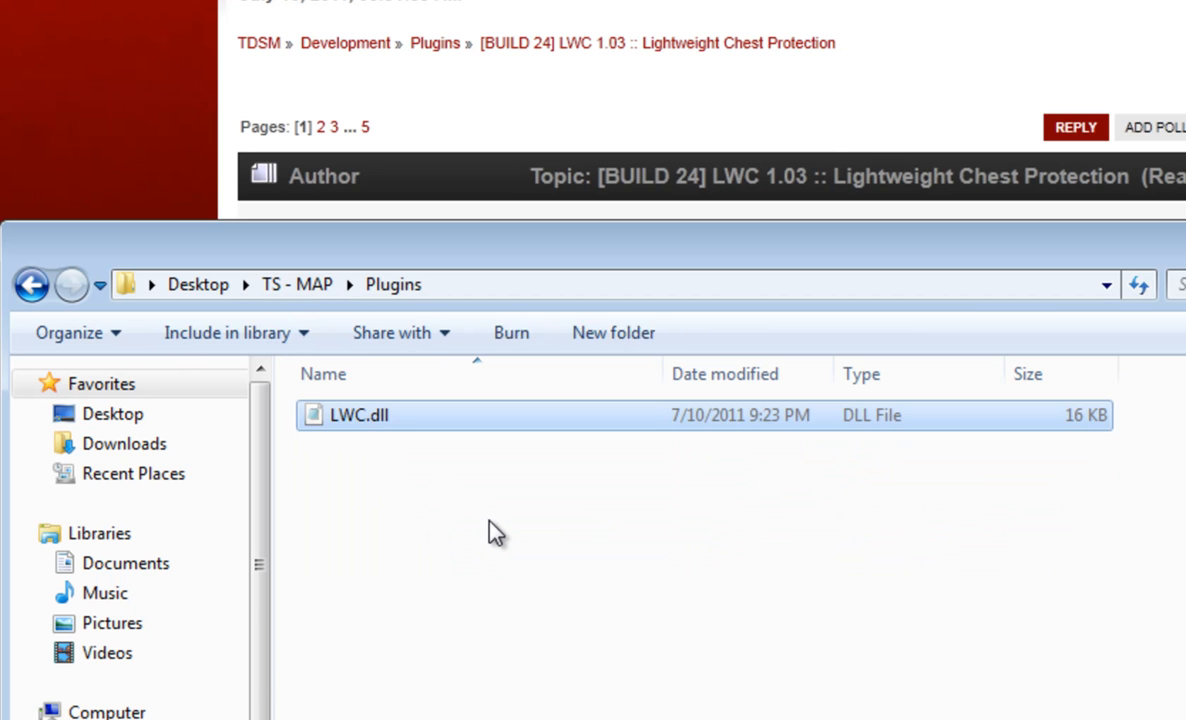
left_click(490, 528)
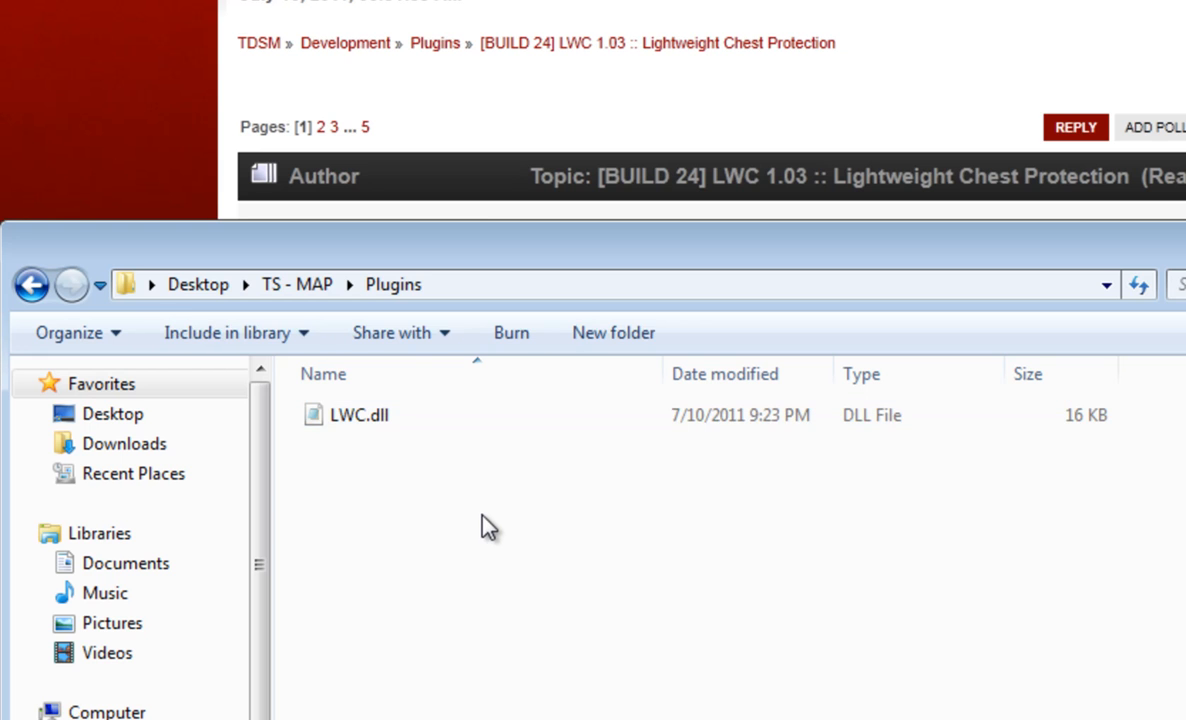
left_click(32, 284)
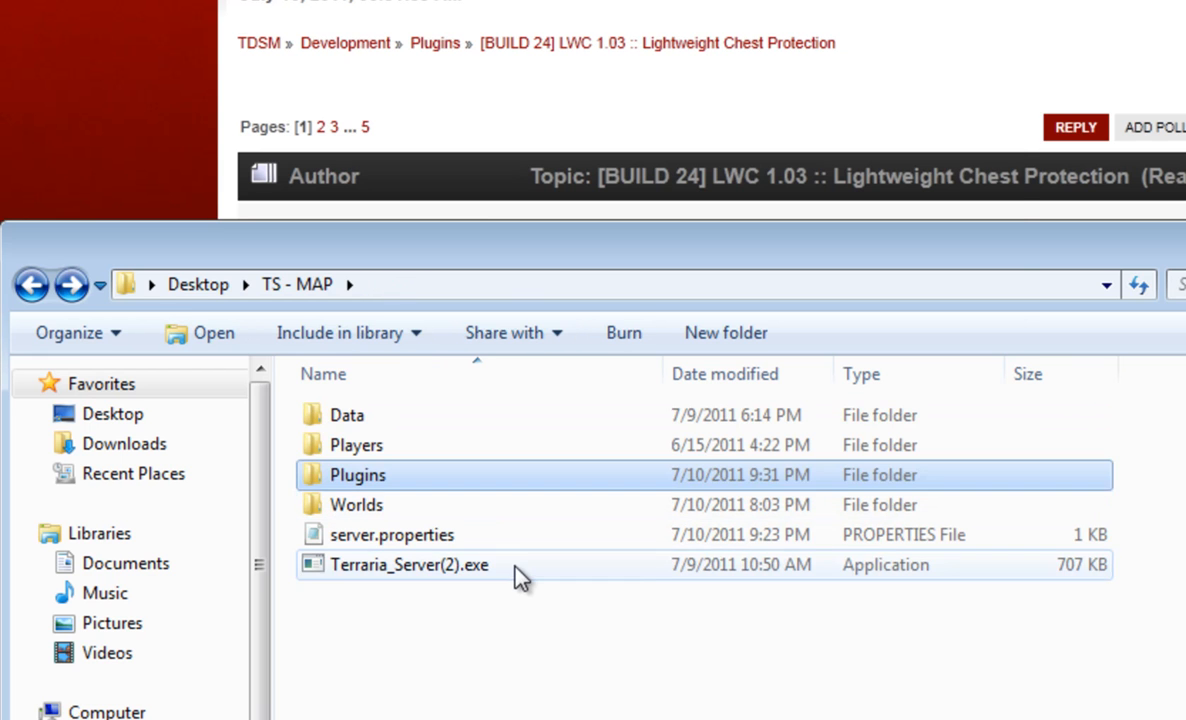
Step: Launch Terraria_Server(2).exe and watch the console load the LWC 1.03 plugin
double_click(410, 564)
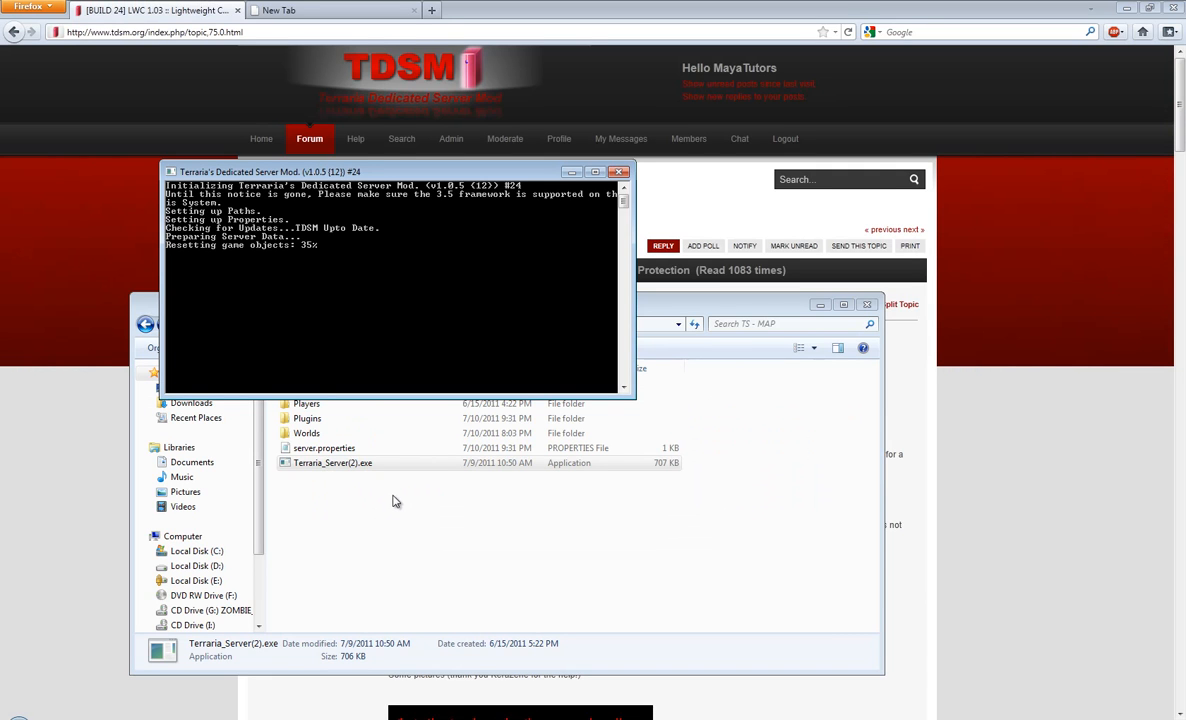
mouse_move(68, 458)
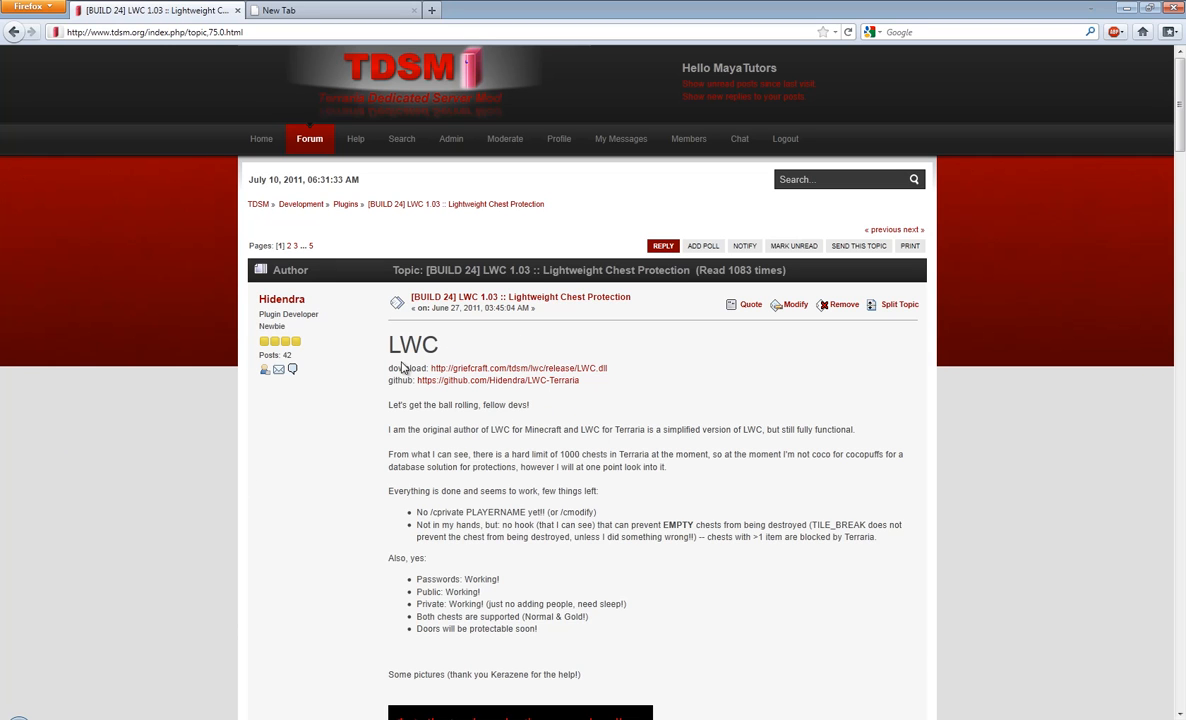
mouse_move(324, 432)
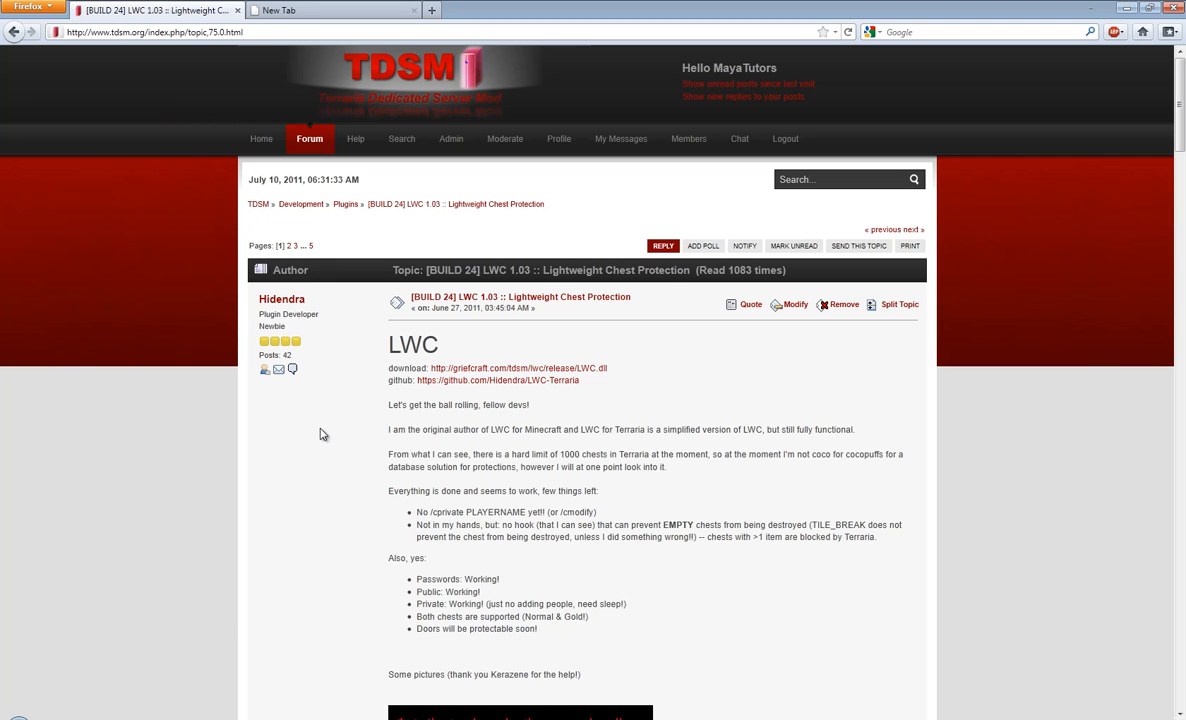
scroll("down", 3)
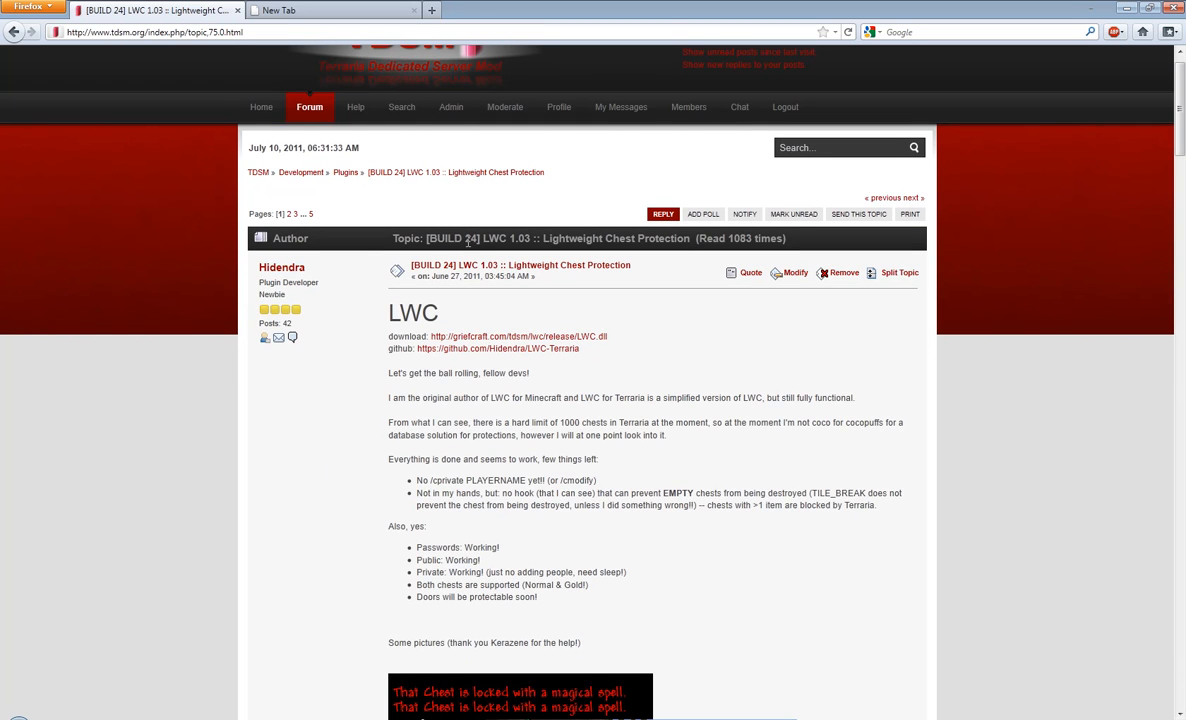
double_click(452, 238)
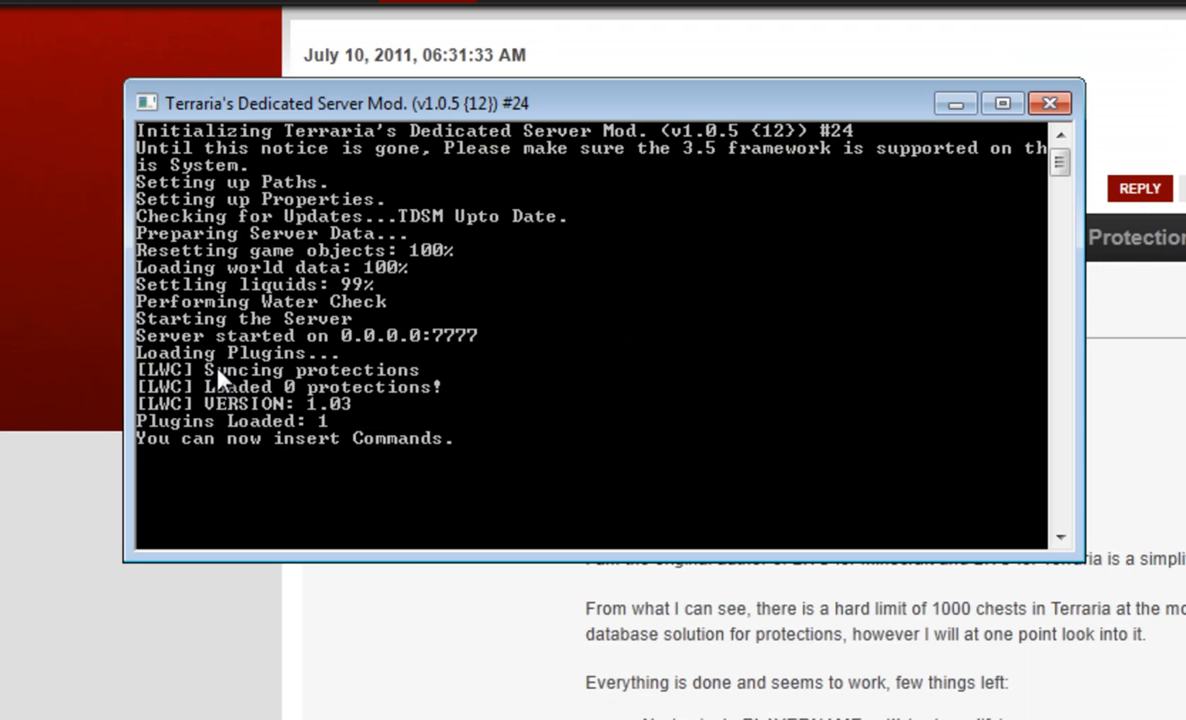
mouse_move(192, 388)
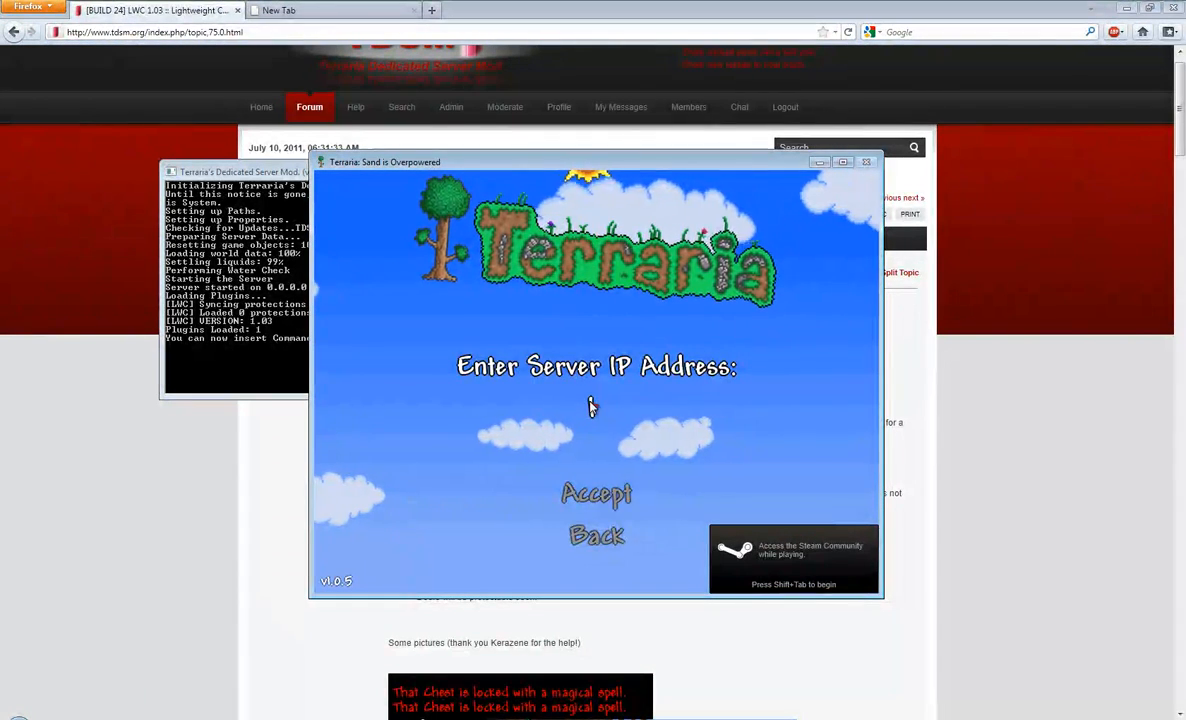
Step: Join the local server via multiplayer and begin a /cprivate chat command
left_click(596, 492)
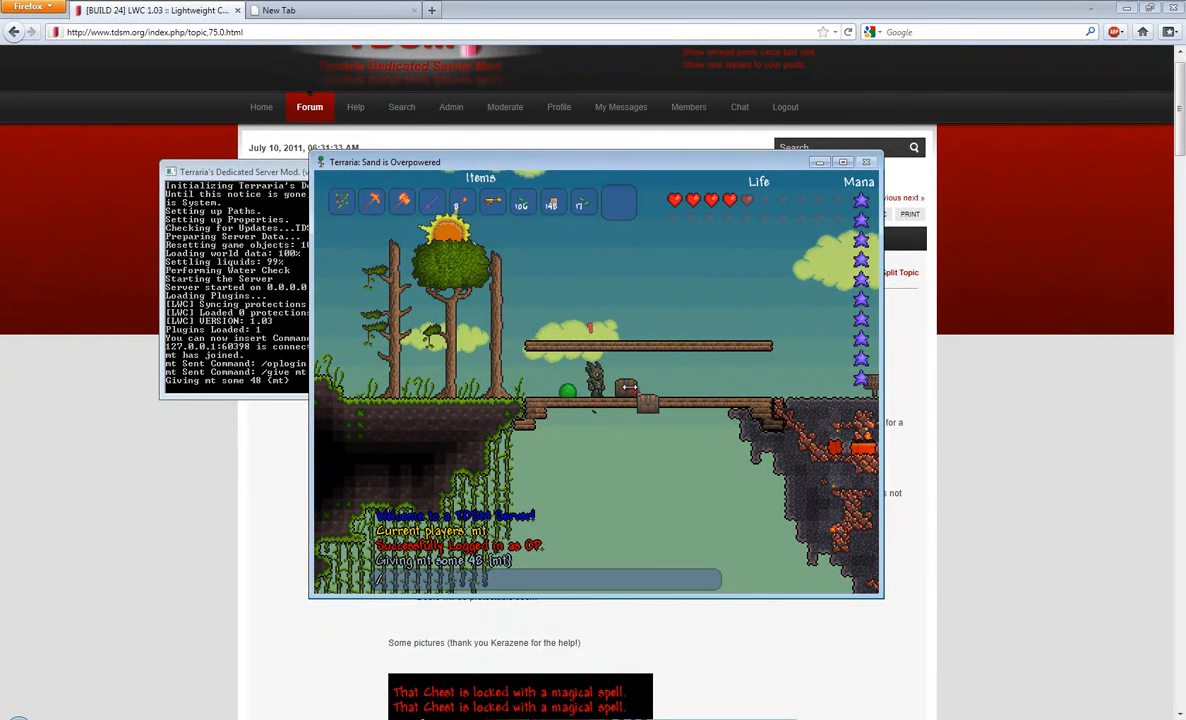
type("/cpriva")
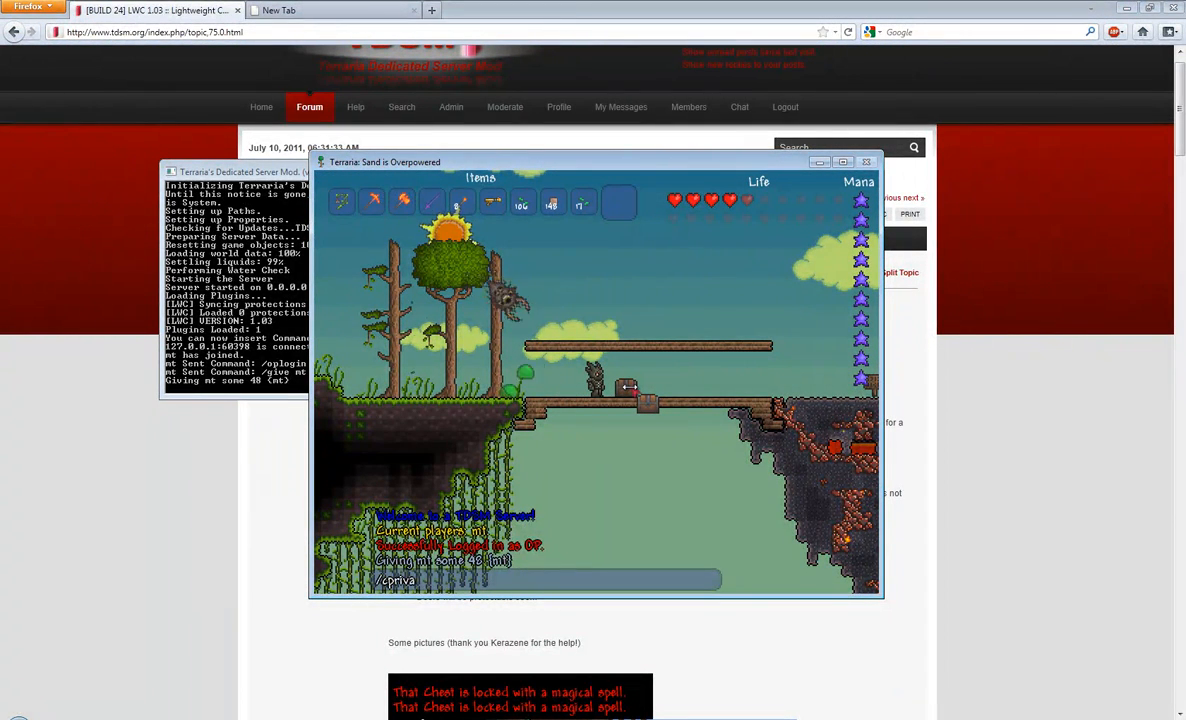